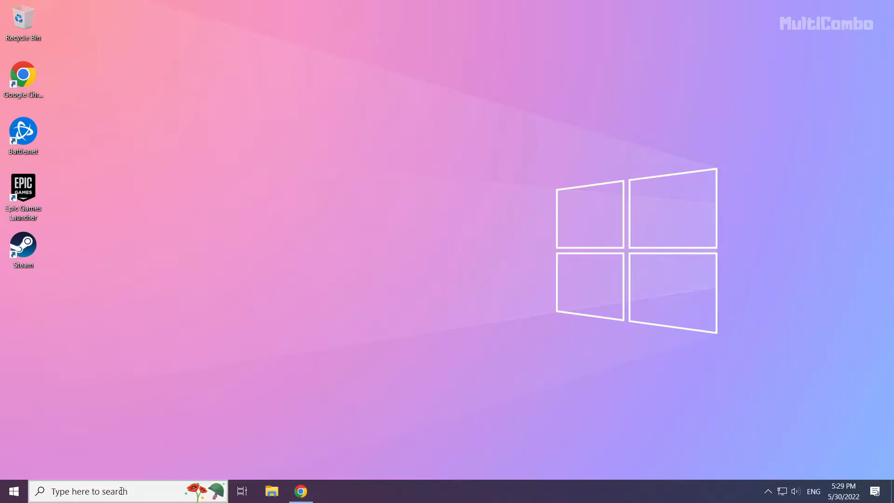
Step: Search for "device manager" from the taskbar and open Device Manager from the results
left_click(103, 491)
type("device manager")
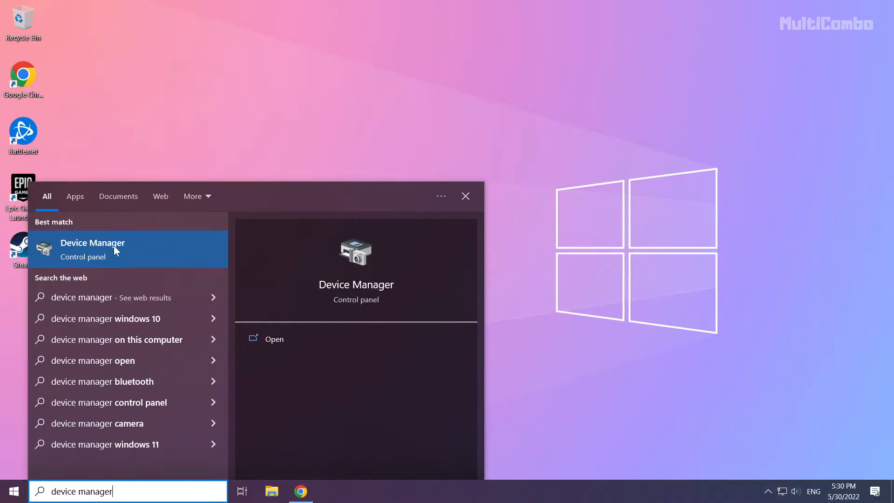
left_click(92, 248)
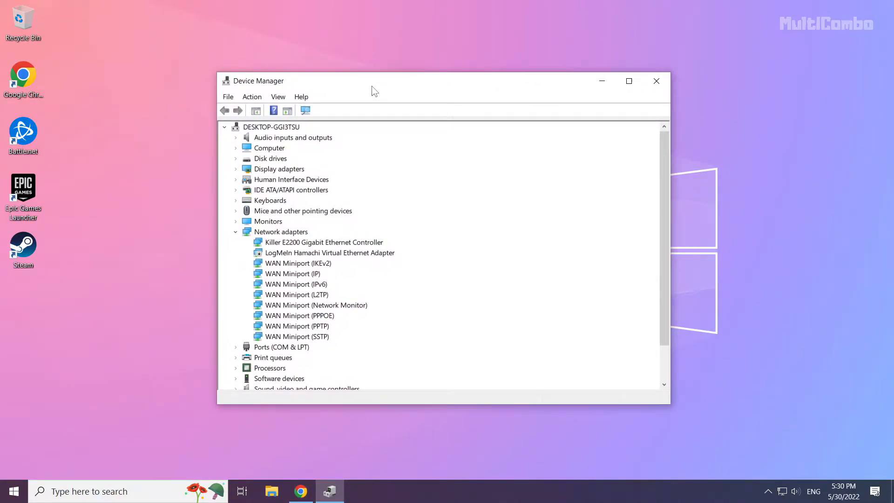
left_click(278, 168)
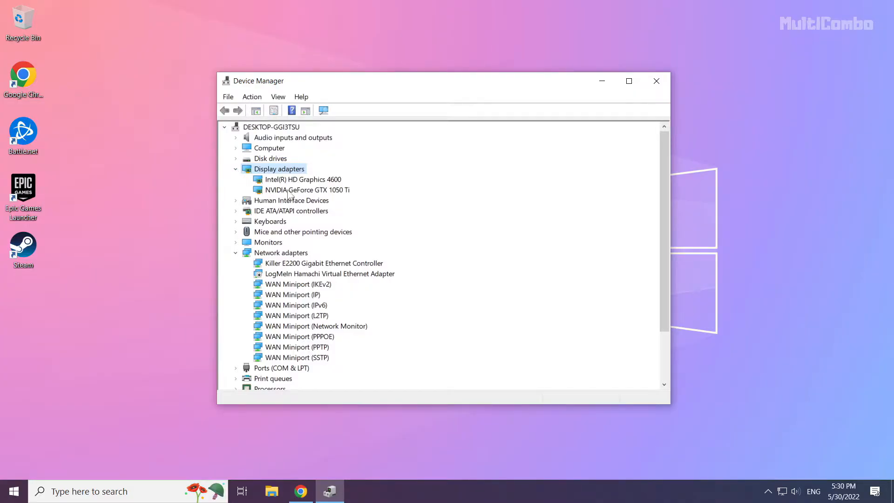
left_click(306, 189)
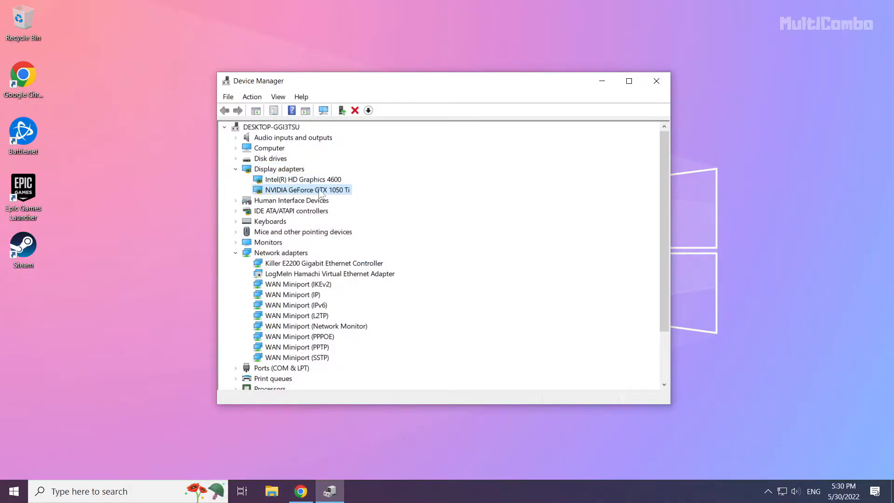
right_click(307, 189)
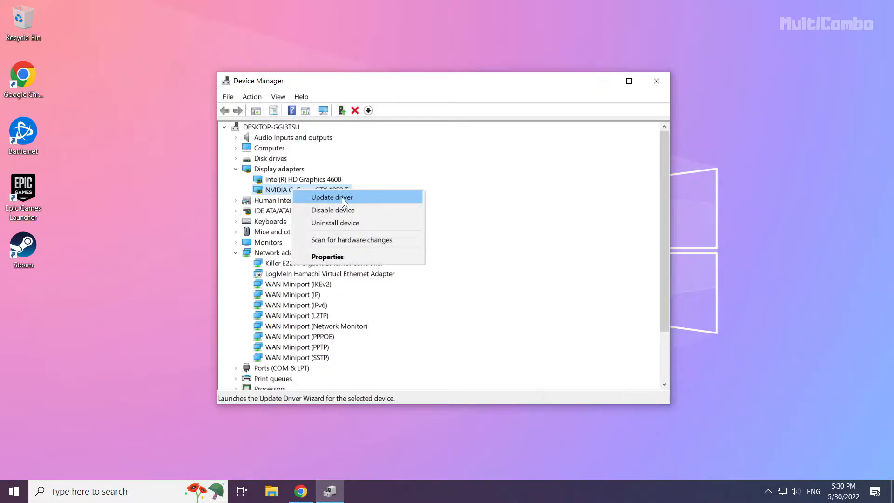
left_click(332, 197)
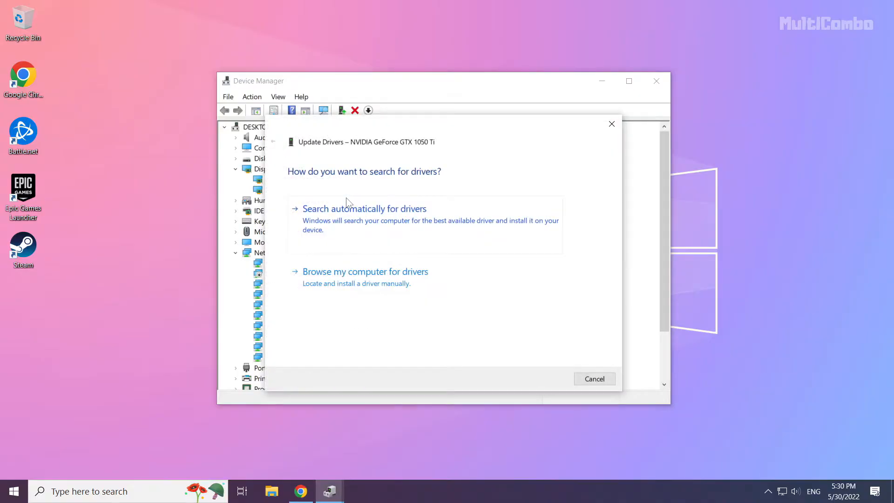
mouse_move(293, 207)
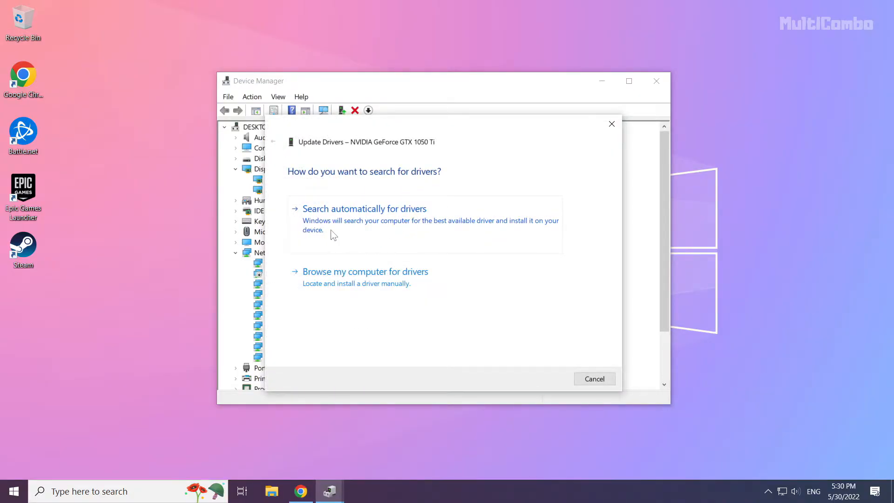
left_click(364, 208)
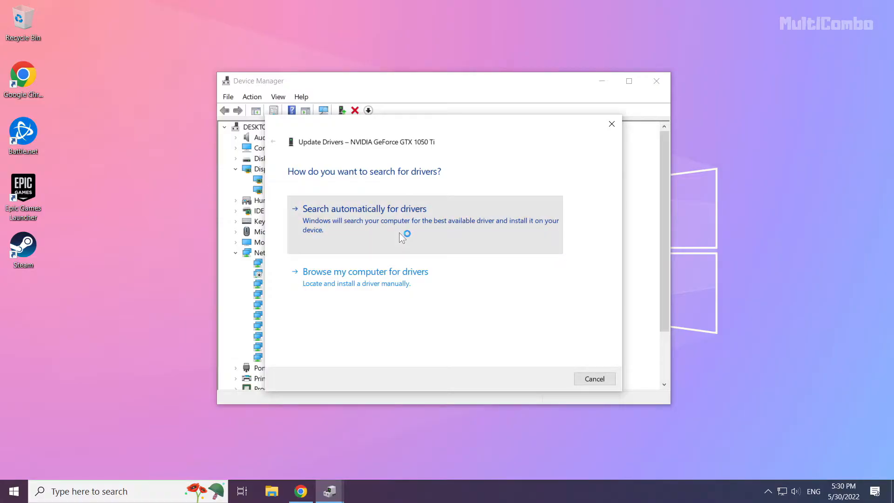
left_click(364, 207)
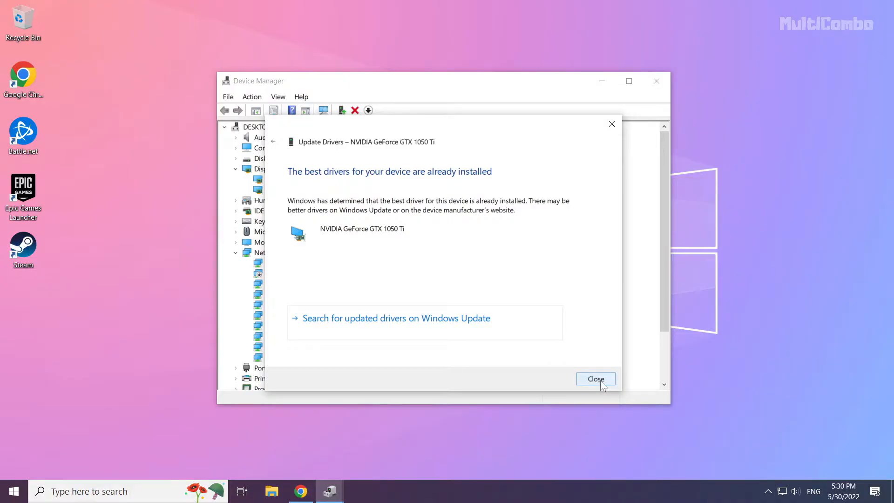
left_click(595, 379)
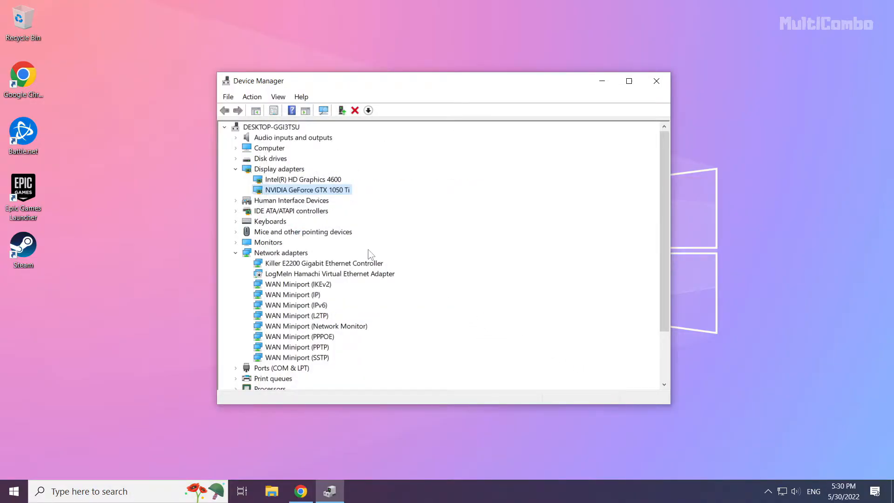
Step: Auto-search for an Intel(R) HD Graphics 4600 driver update, confirm best driver installed, then close Device Manager
left_click(303, 179)
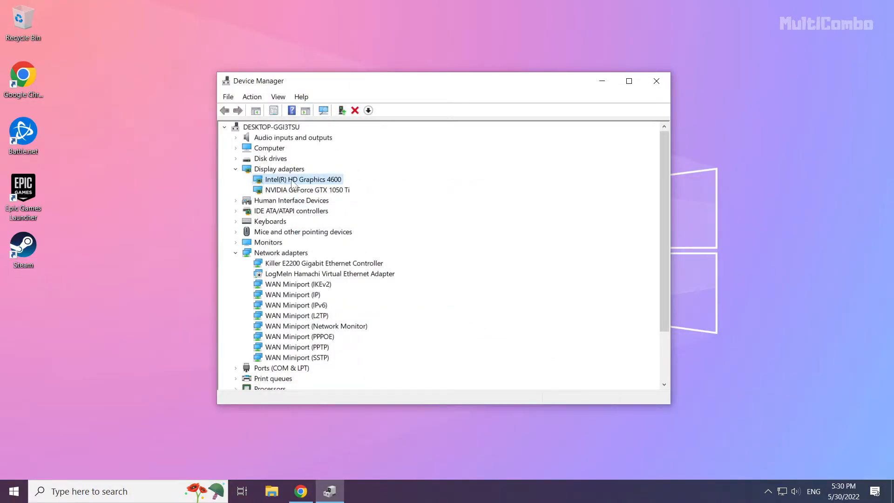
right_click(304, 179)
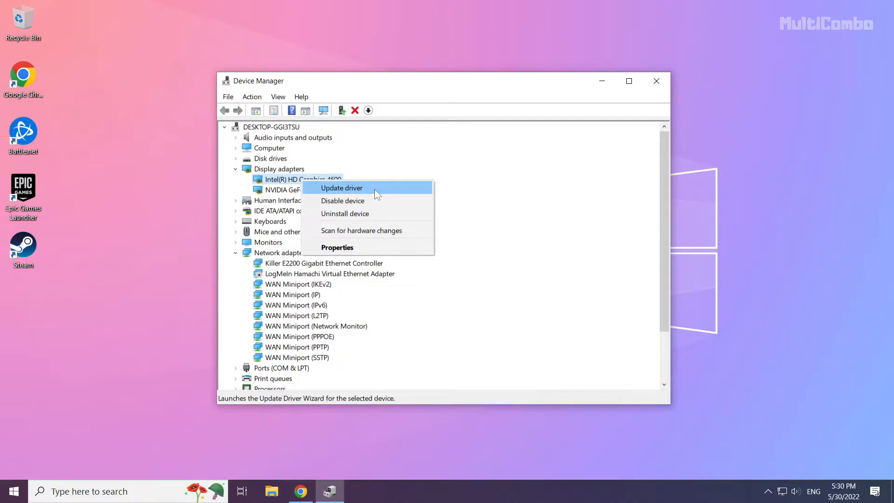
left_click(341, 187)
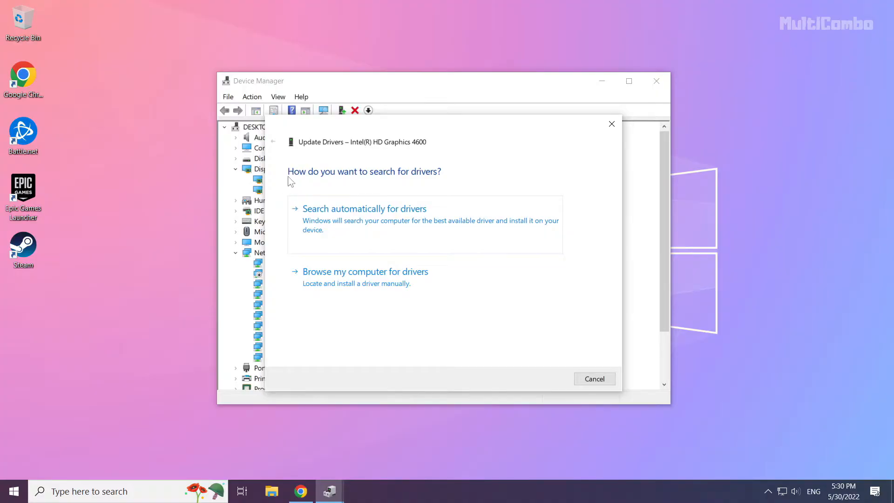
mouse_move(368, 218)
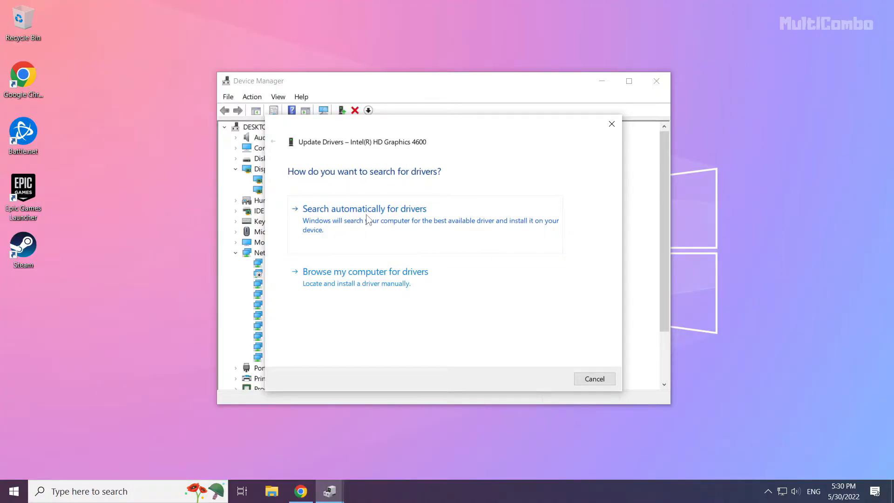
left_click(364, 208)
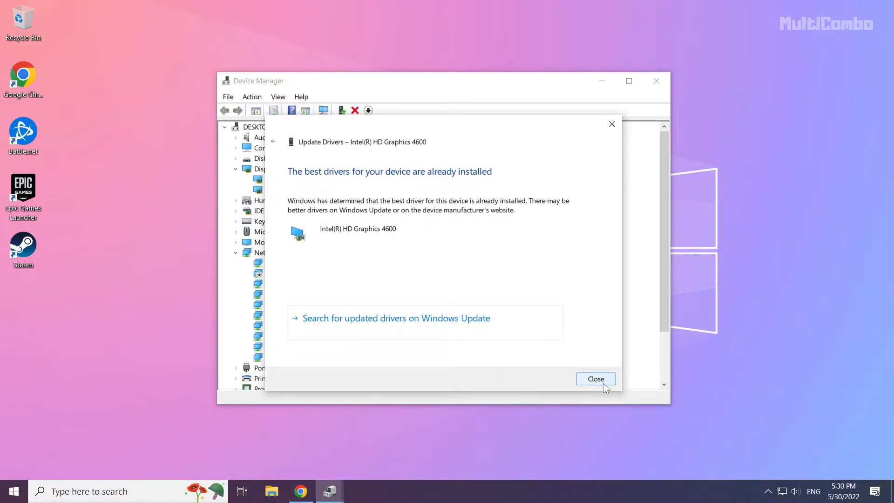
left_click(595, 379)
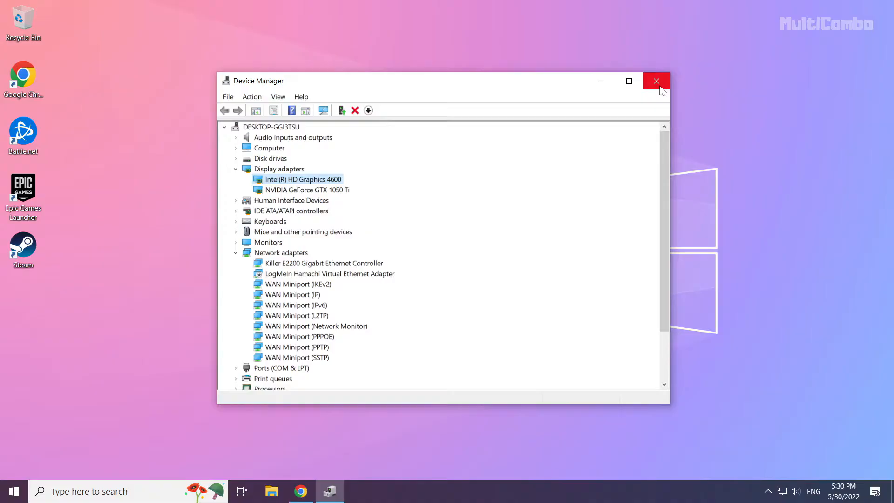
mouse_move(656, 81)
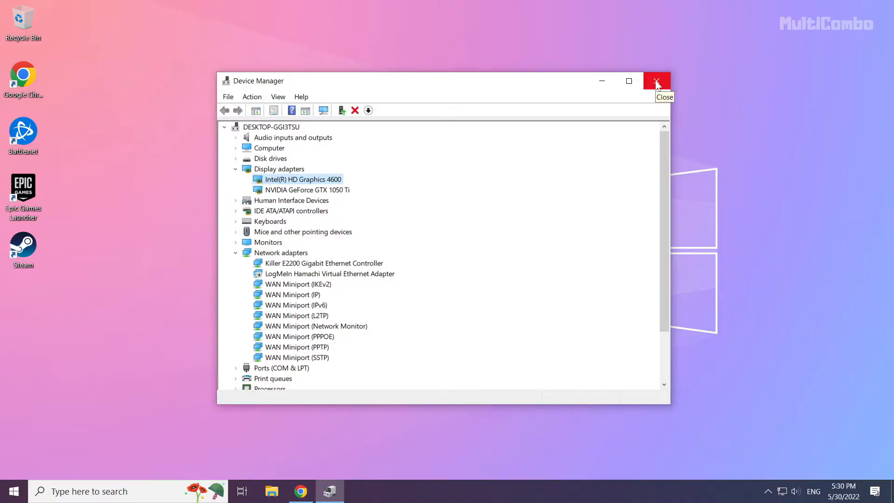
left_click(657, 81)
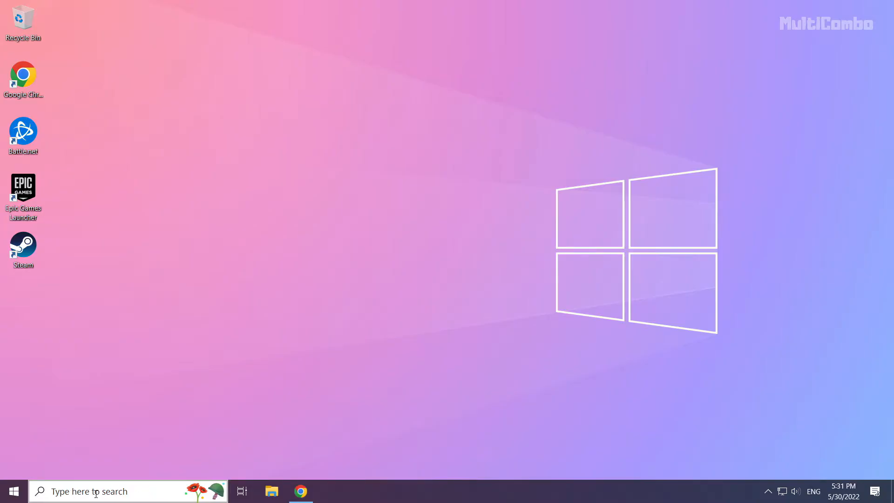
Step: Search "update", run Check for updates in Windows Update, confirm the PC is up to date, close Settings
left_click(113, 491)
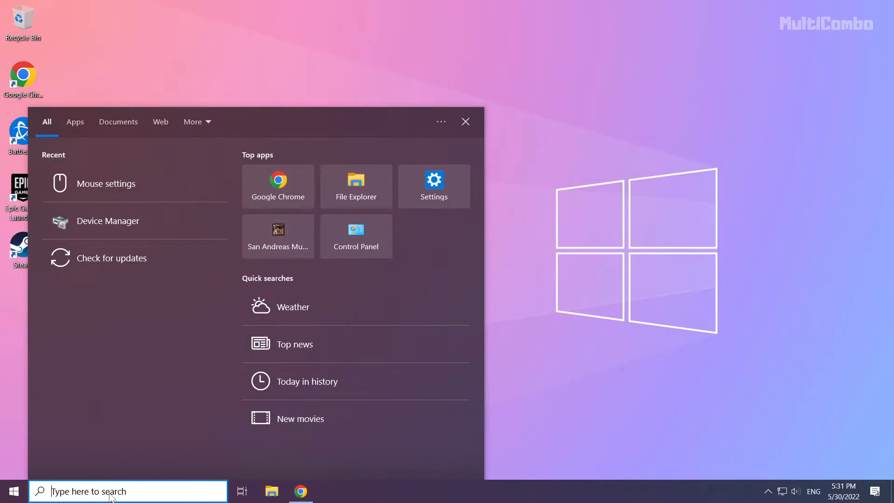
type("update")
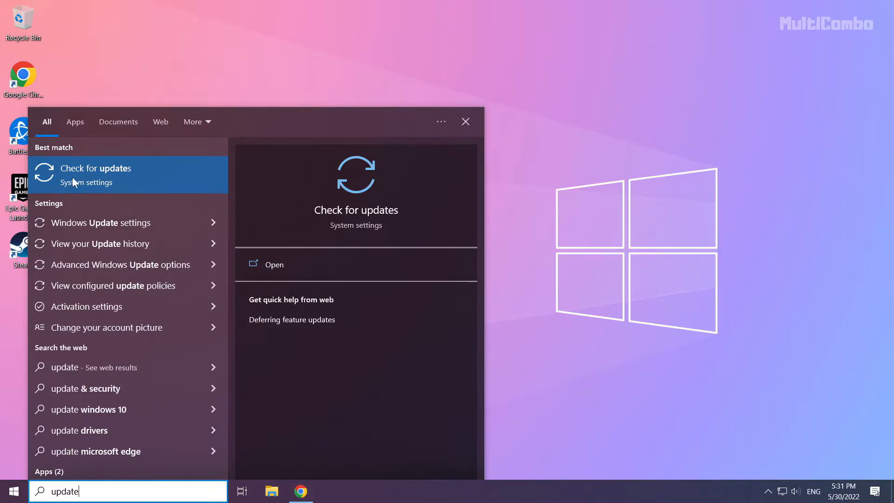
left_click(96, 168)
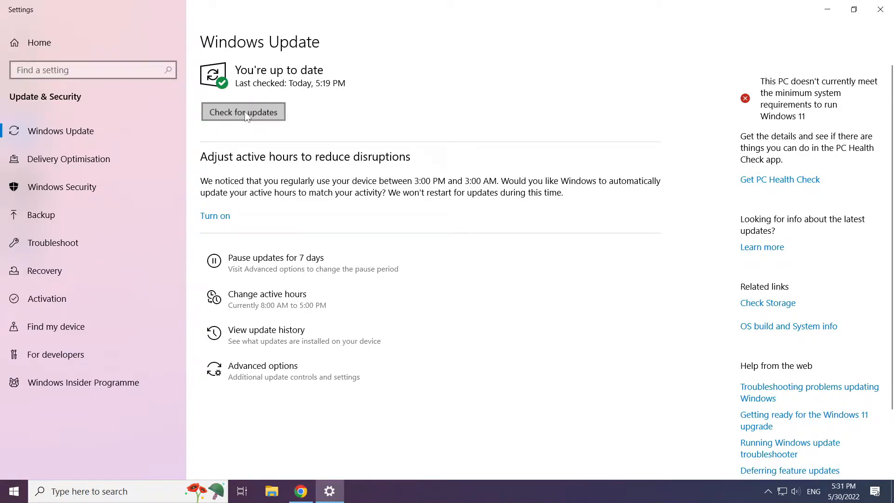
left_click(243, 111)
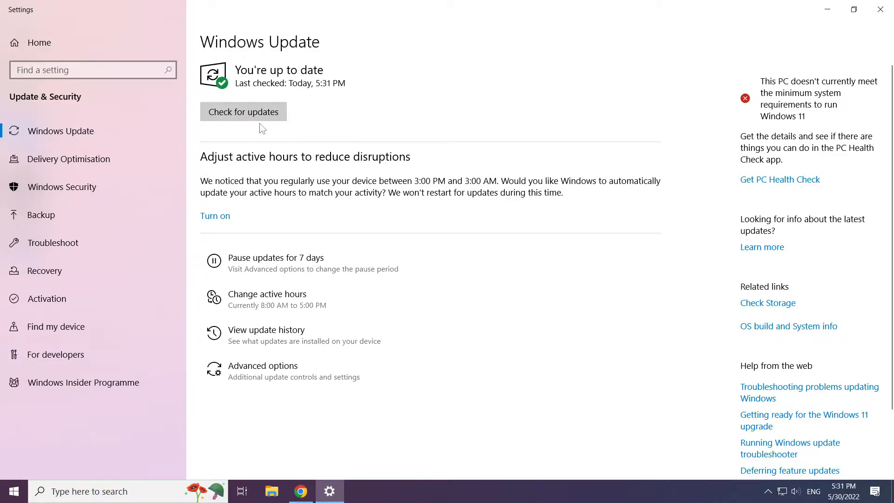
mouse_move(881, 9)
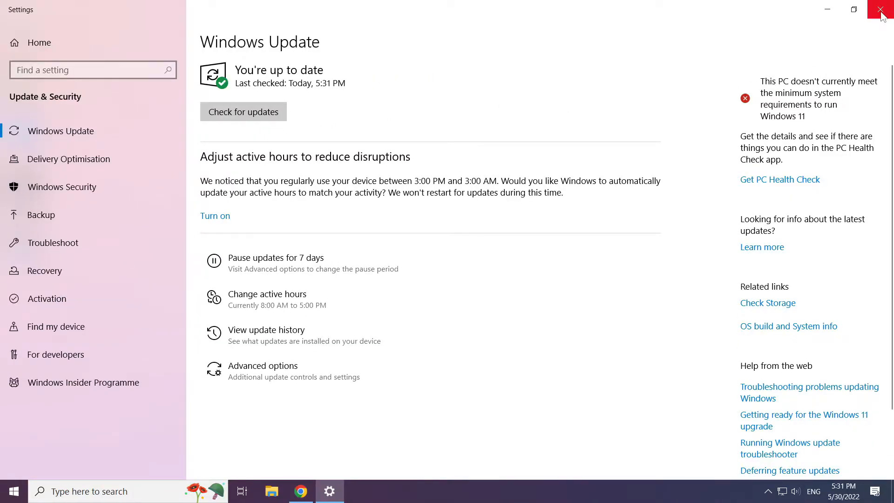
left_click(882, 10)
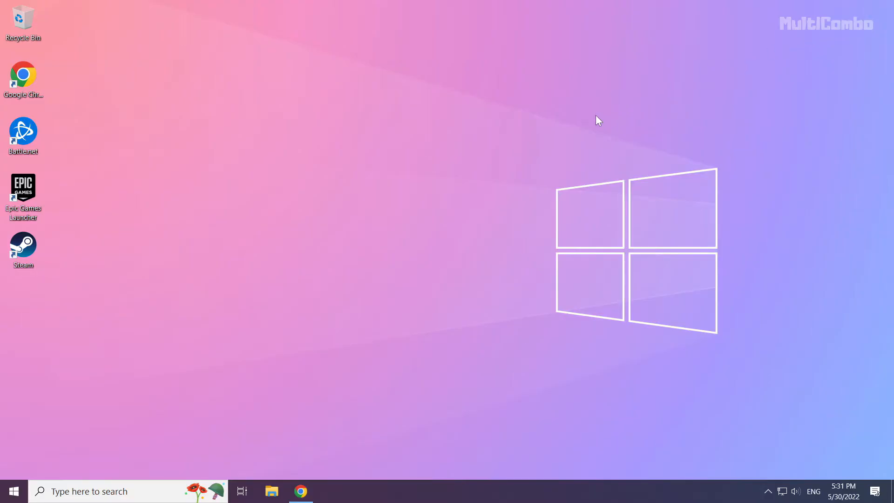
mouse_move(413, 258)
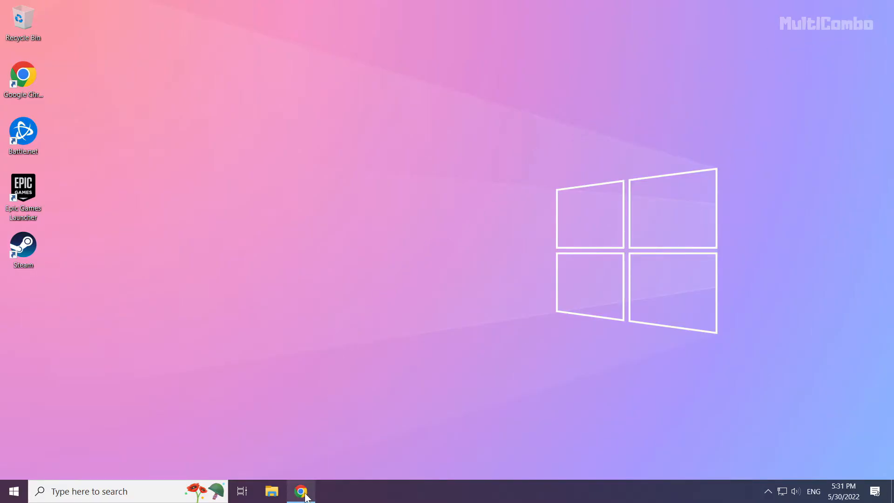
Step: In Chrome, download the DirectX End-User Runtime Web Installer and launch the downloaded dxwebsetup file
left_click(301, 491)
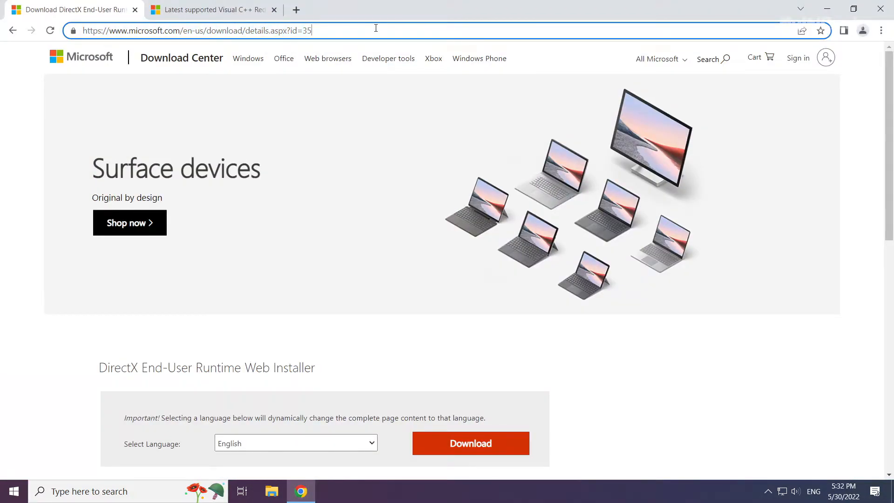
scroll("down", 3)
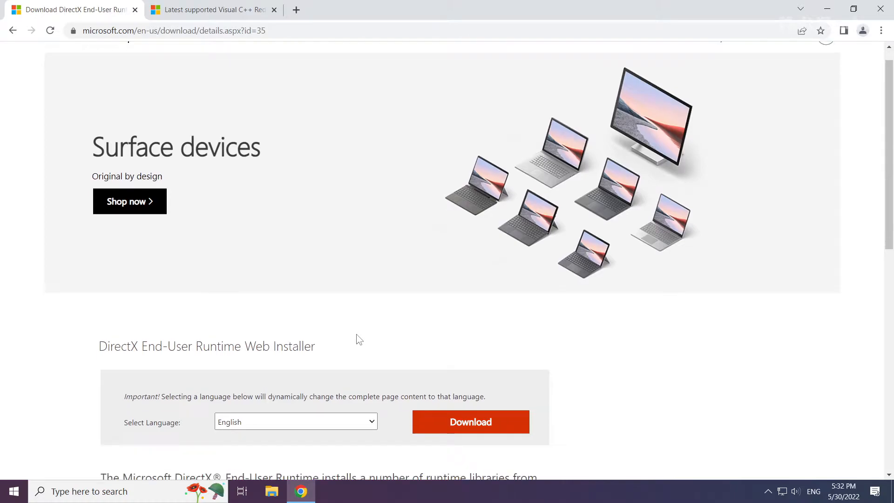
scroll("down", 3)
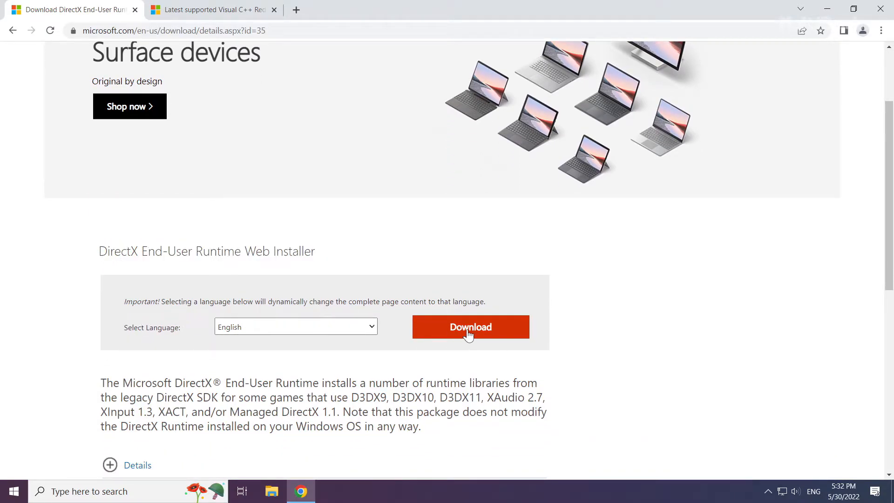
left_click(469, 327)
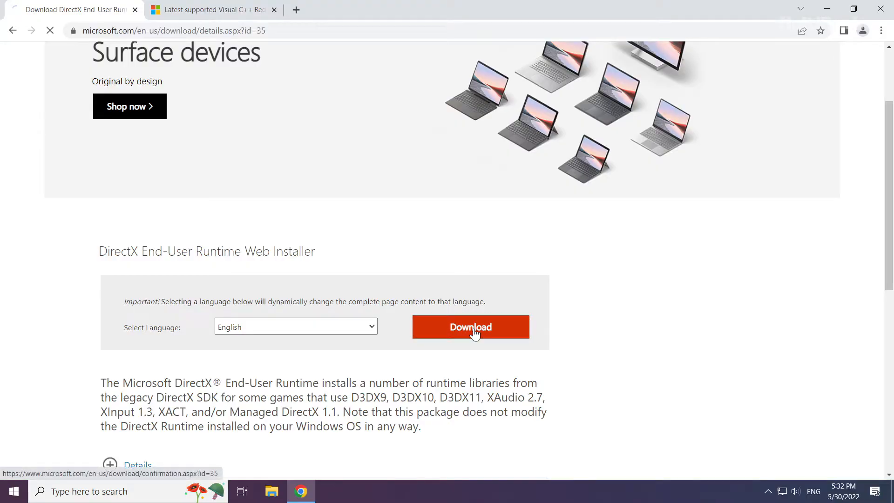
left_click(469, 327)
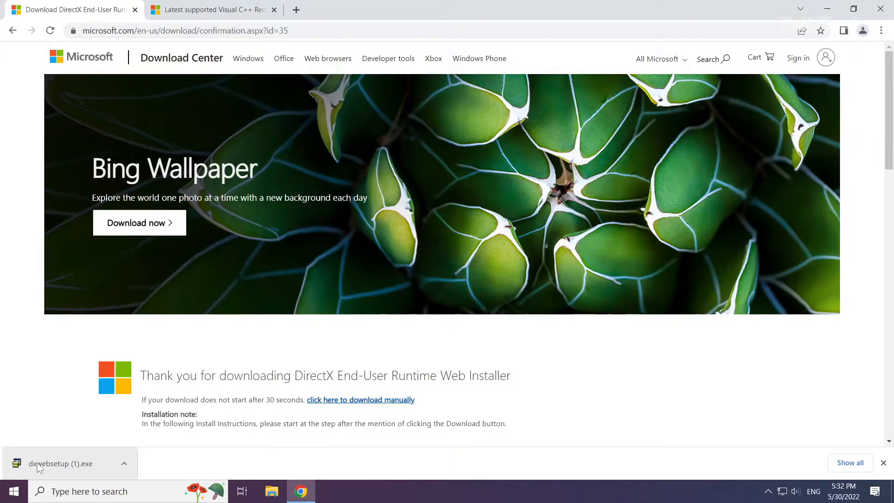
left_click(59, 463)
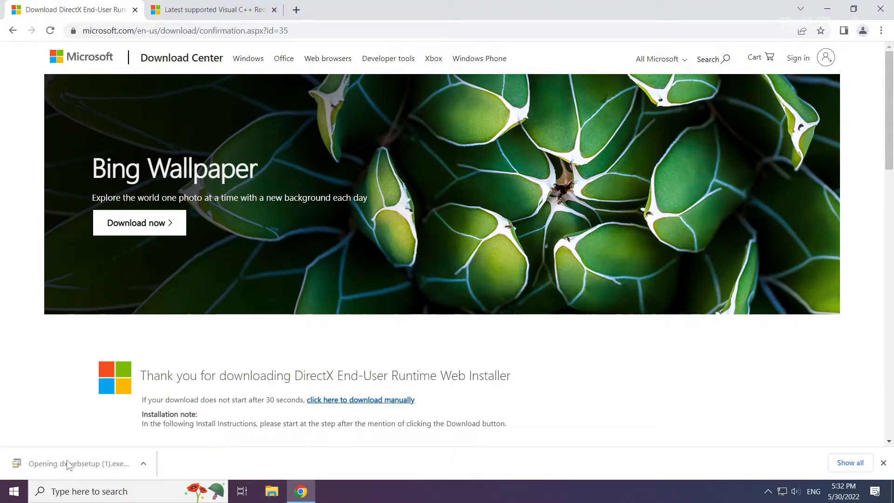
Step: Accept the DirectX license, untick Install the Bing Bar, finish setup reporting DirectX already up to date
left_click(77, 463)
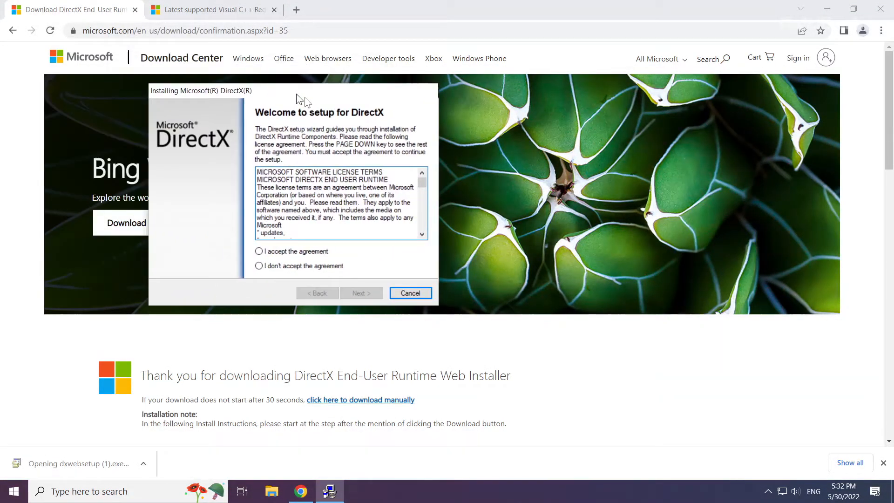
left_click_drag(199, 91, 341, 152)
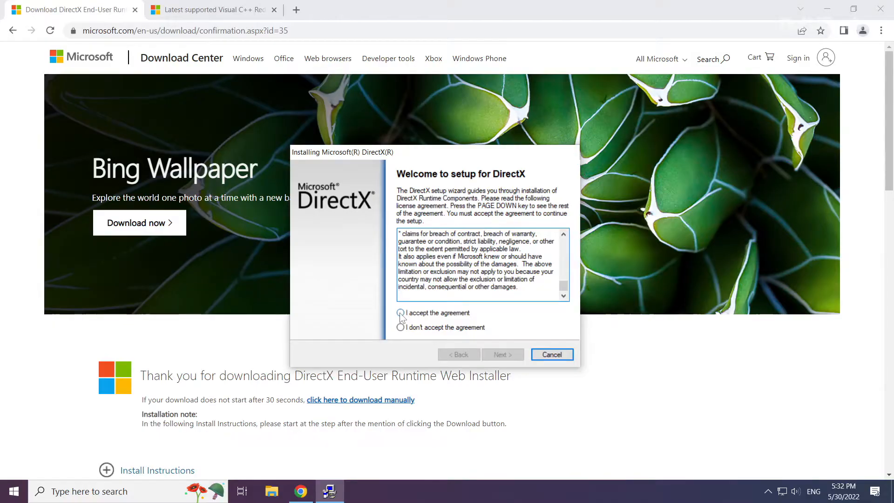
left_click(401, 312)
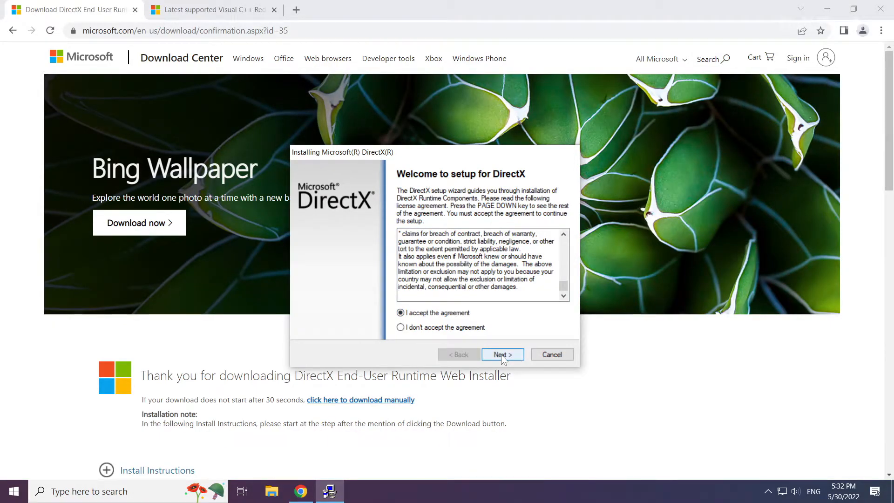
left_click(502, 354)
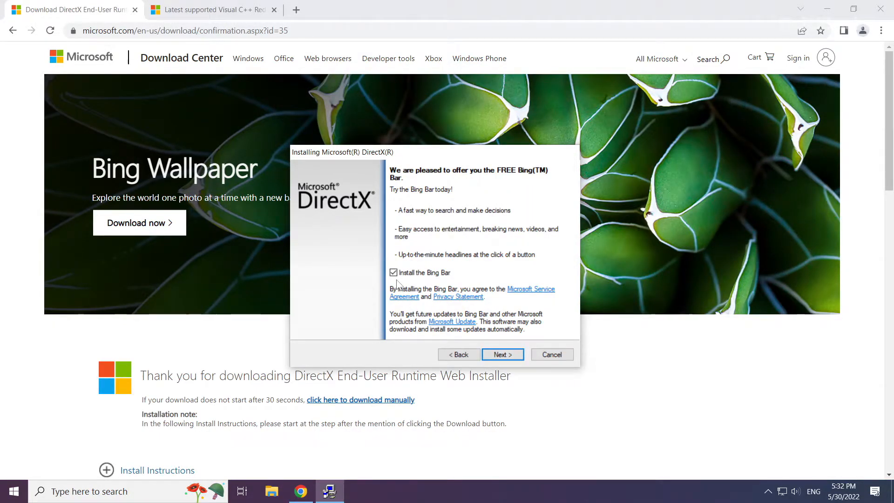
left_click(393, 273)
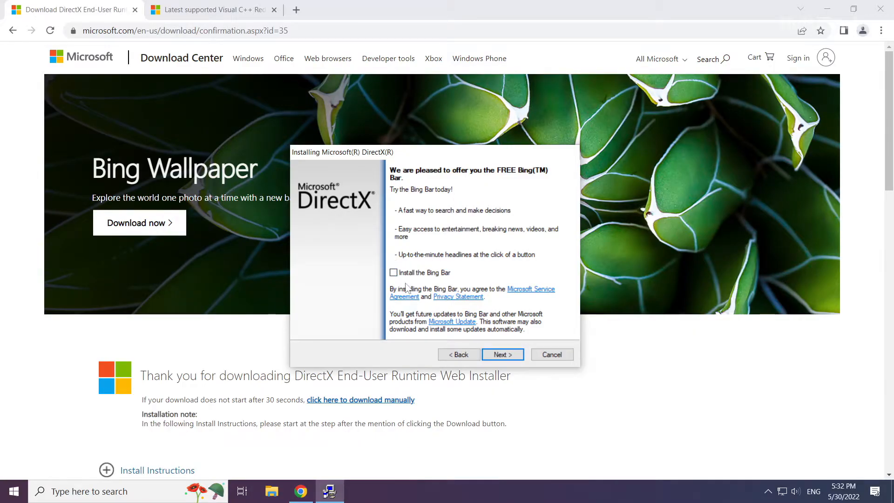
left_click(502, 354)
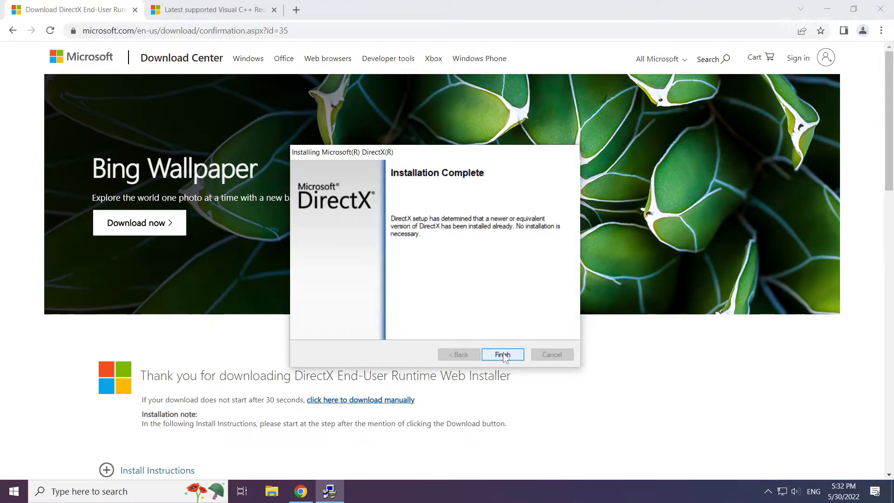
left_click(501, 354)
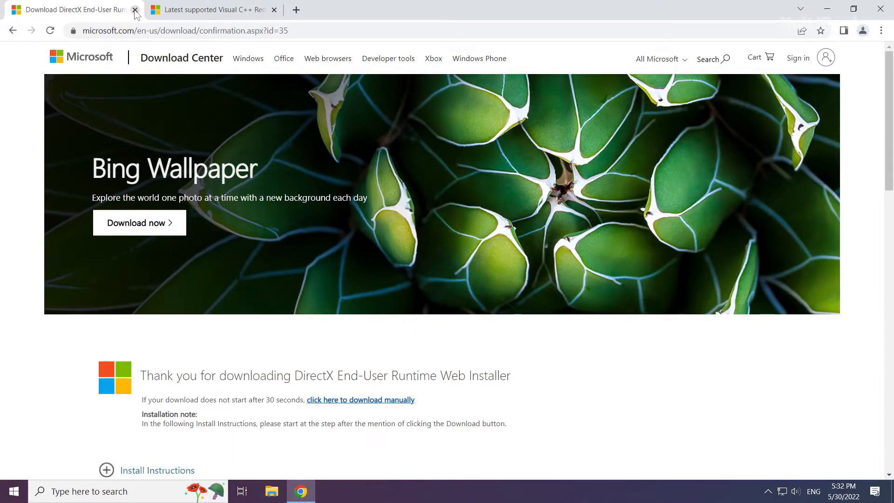
Step: Close the DirectX tab and download the Visual C++ 2015-2022 vc_redist packages from the Docs table
left_click(135, 9)
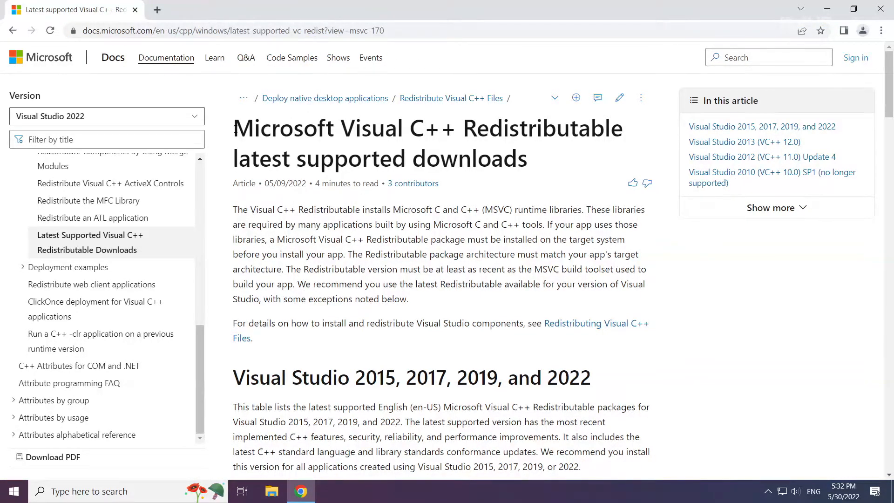
mouse_move(241, 344)
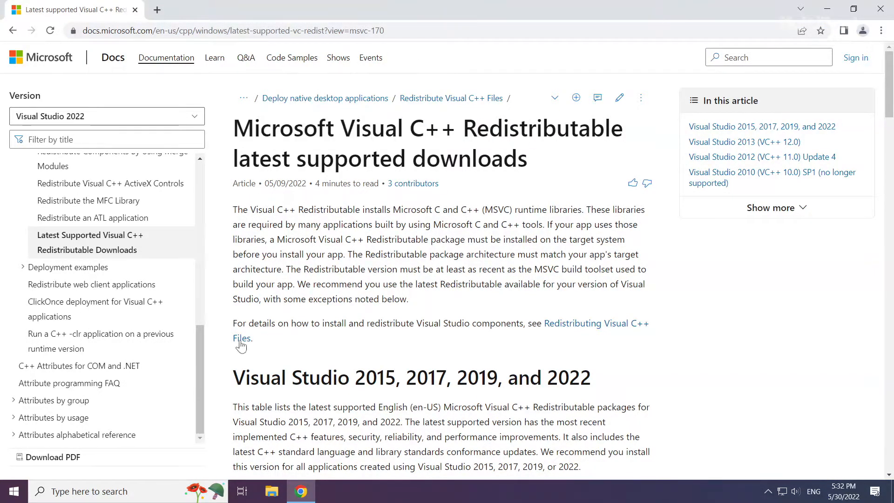
scroll("down", 3)
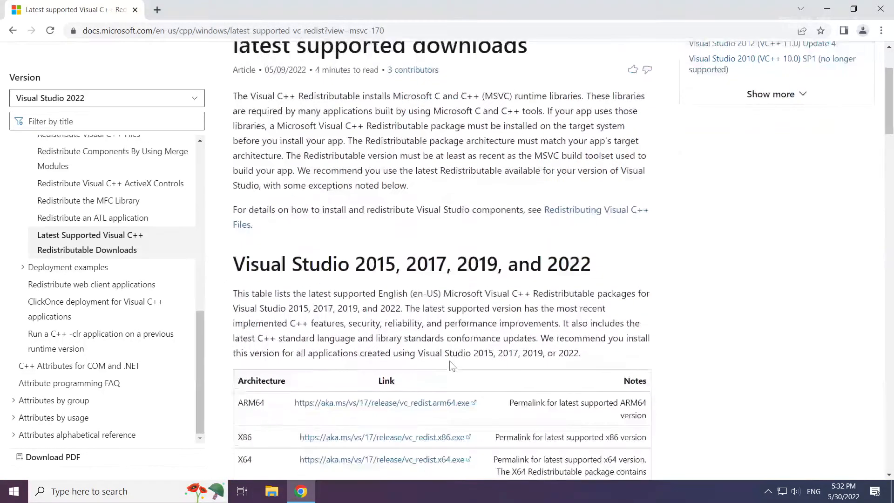
scroll("down", 3)
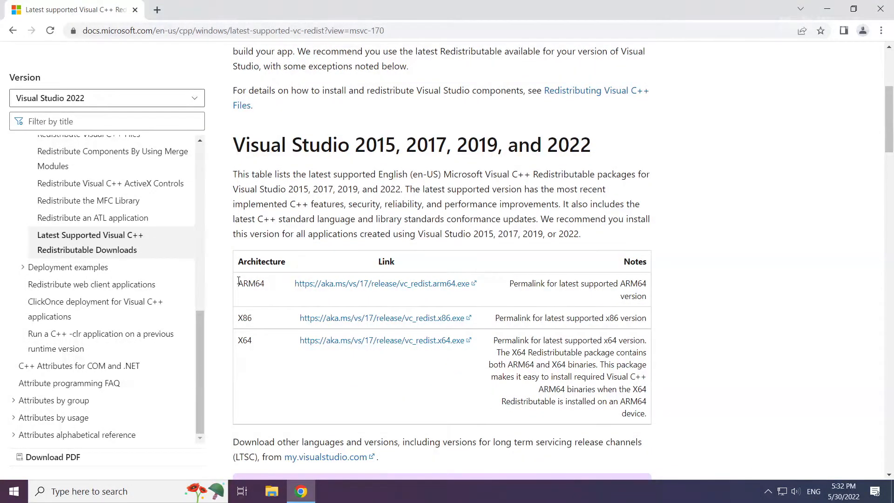
mouse_move(354, 283)
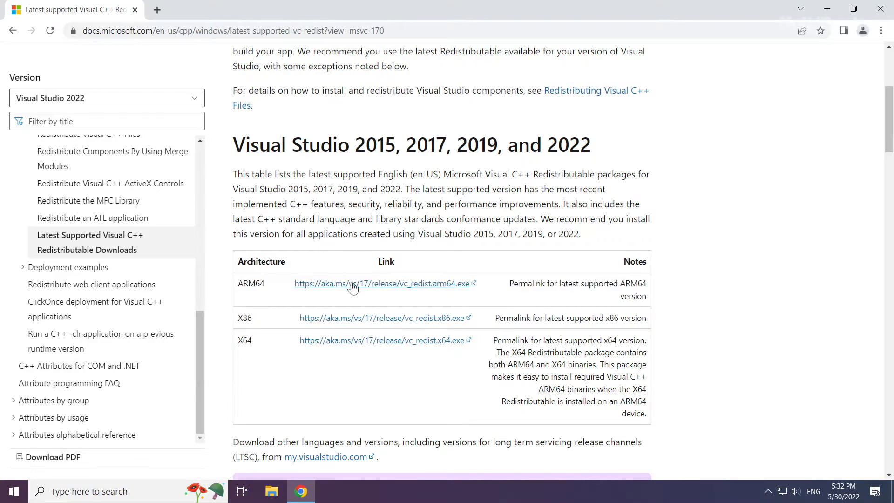
mouse_move(358, 283)
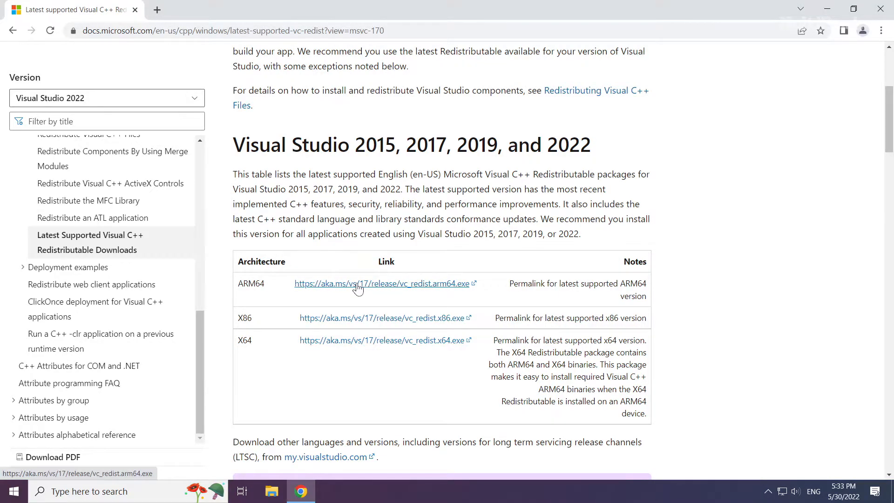
left_click(382, 283)
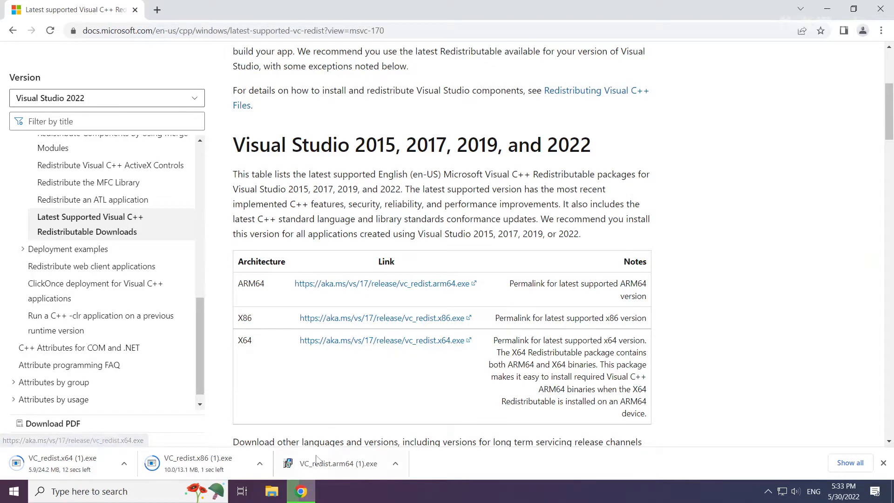
Step: Run the ARM64 and x86 redistributable installers, agreeing to license terms, and close after Setup Successful
left_click(336, 463)
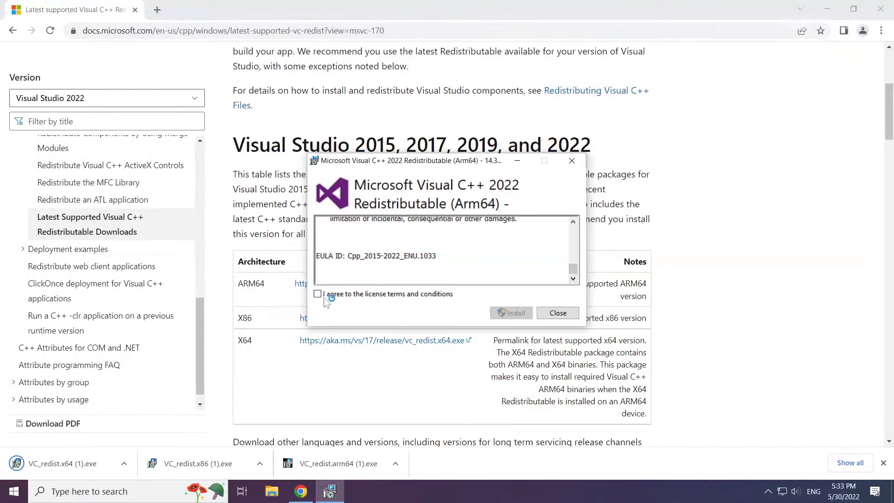
left_click(317, 294)
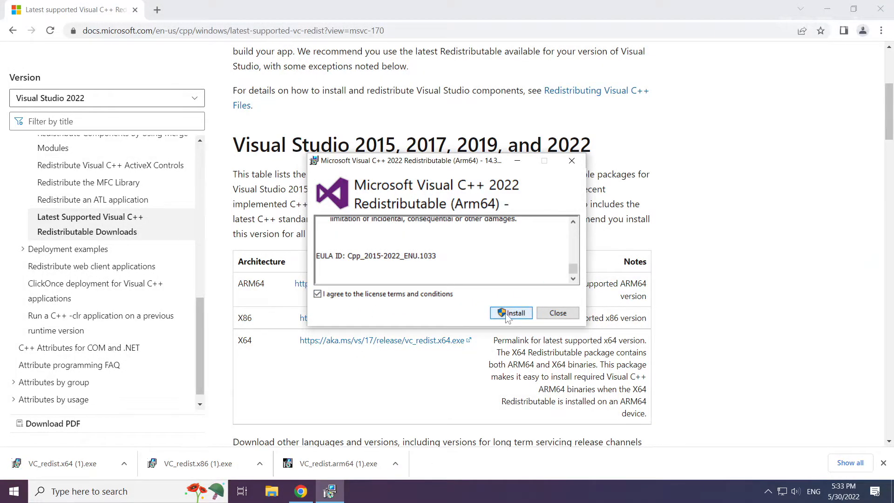
left_click(512, 313)
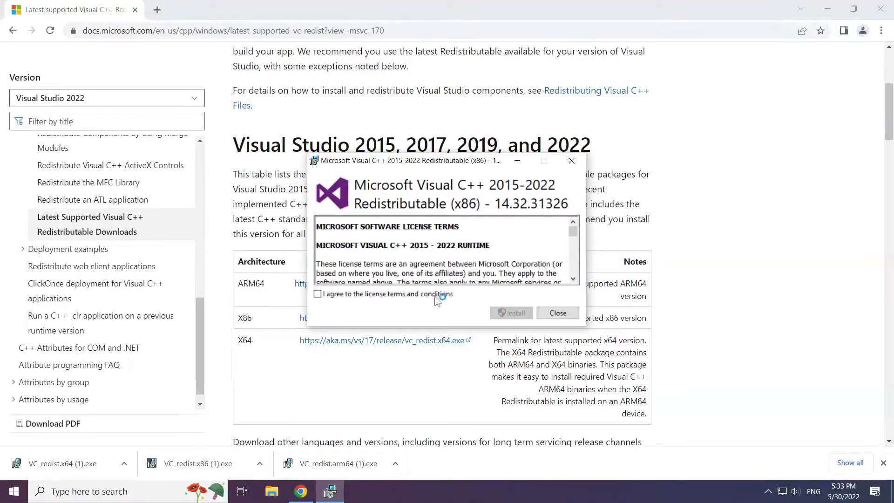
scroll("down", 3)
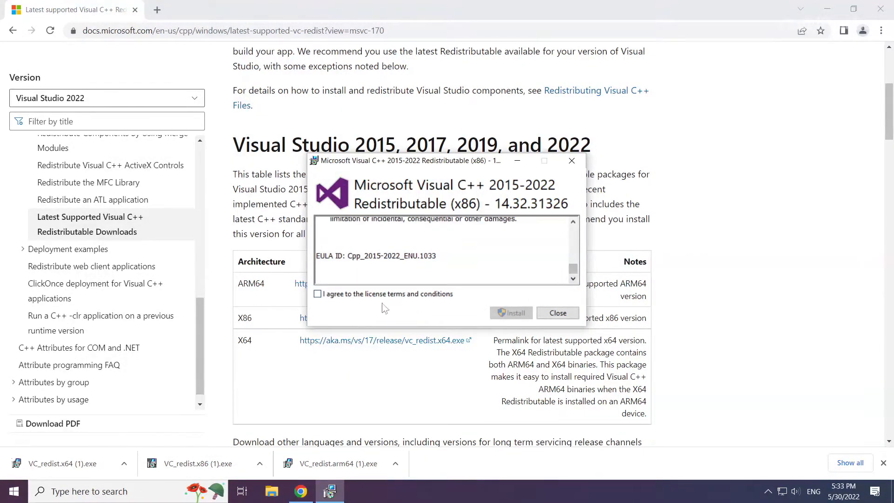
left_click(512, 313)
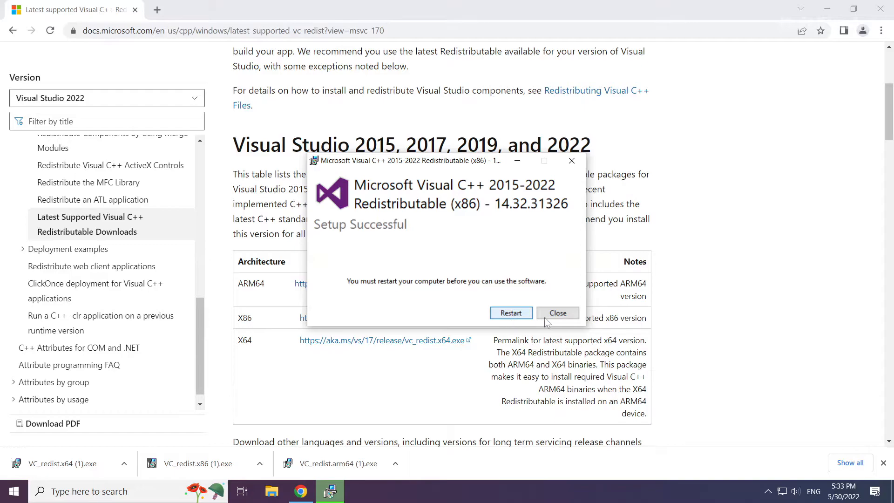
left_click(557, 313)
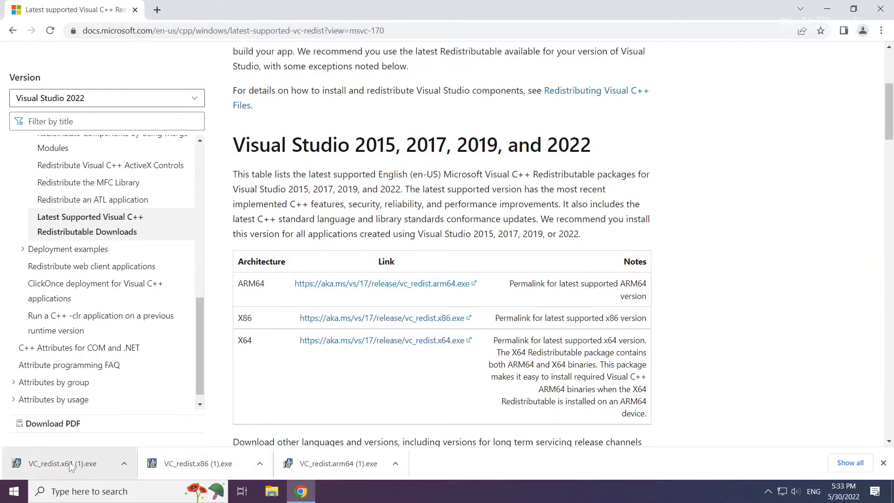
Step: Run VC_redist.x64.exe, agree to the license terms, install it and close after Setup Successful
left_click(62, 463)
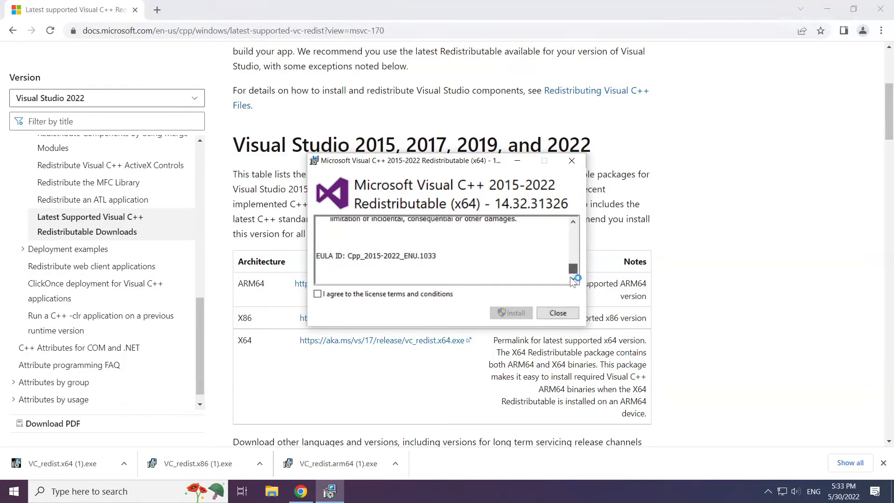
left_click(317, 294)
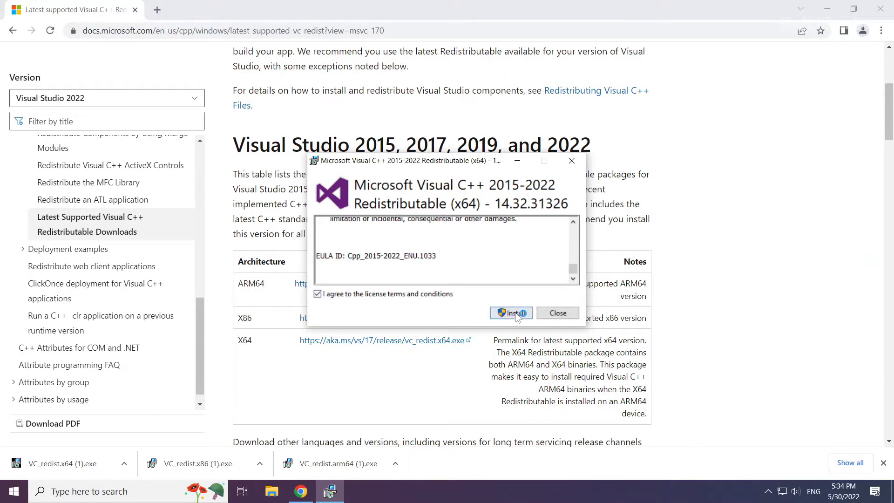
left_click(511, 313)
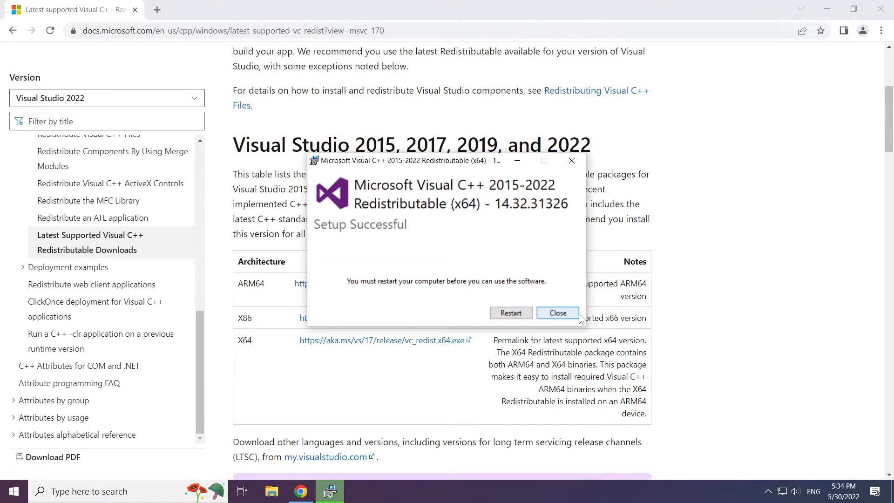
left_click(557, 313)
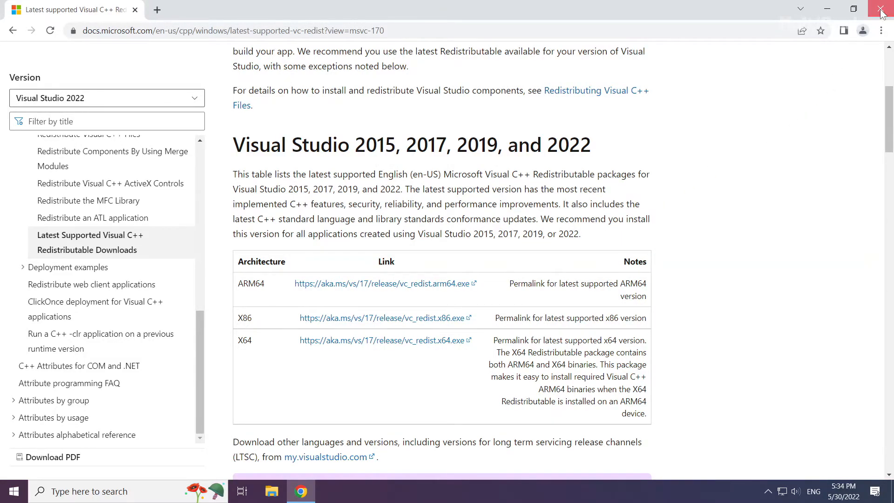
Step: Close Chrome and bring up the Start button's power-user menu to reach Task Manager
left_click(883, 10)
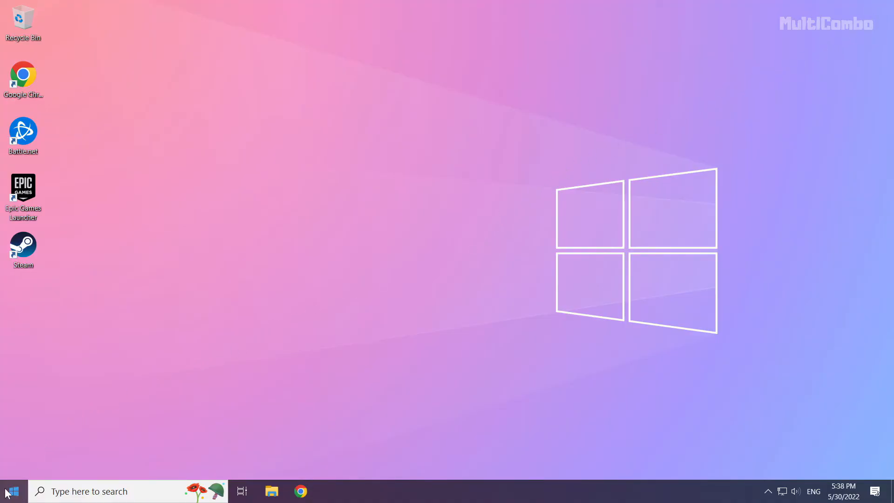
right_click(12, 491)
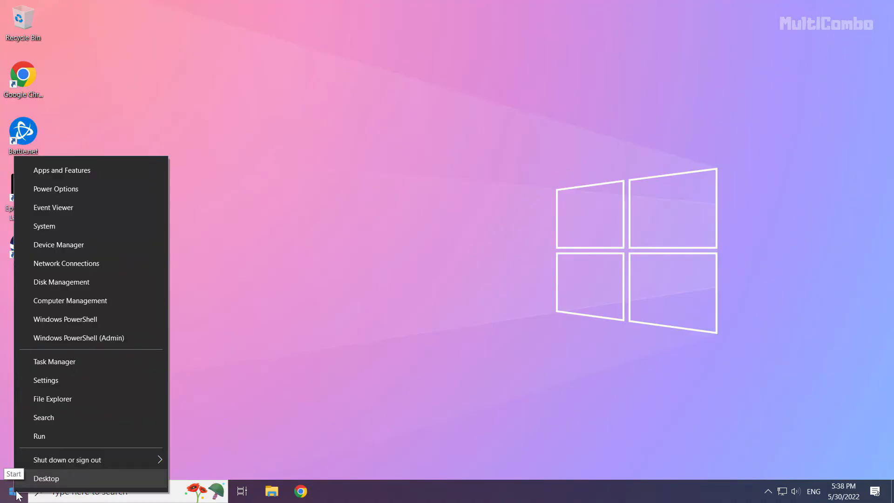
mouse_move(121, 361)
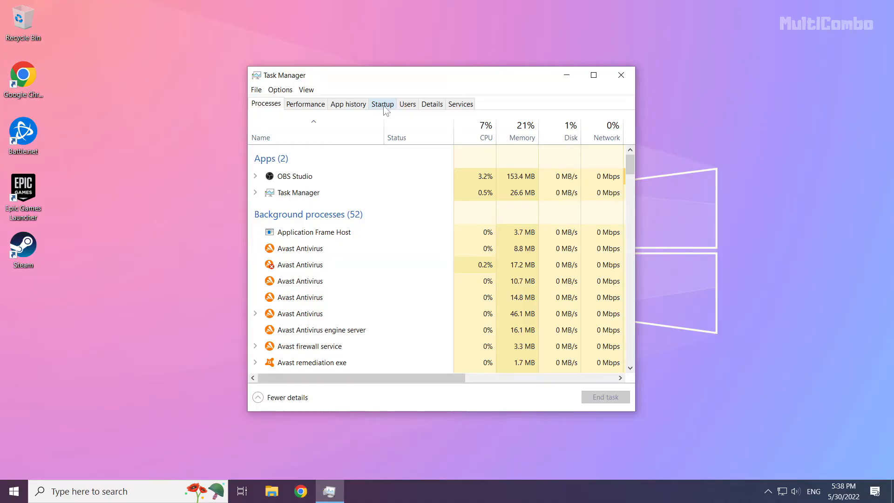
Step: On the Startup tab, disable Microsoft Edge, Java Update Scheduler, Hamachi and Cortana, then close Task Manager
left_click(382, 104)
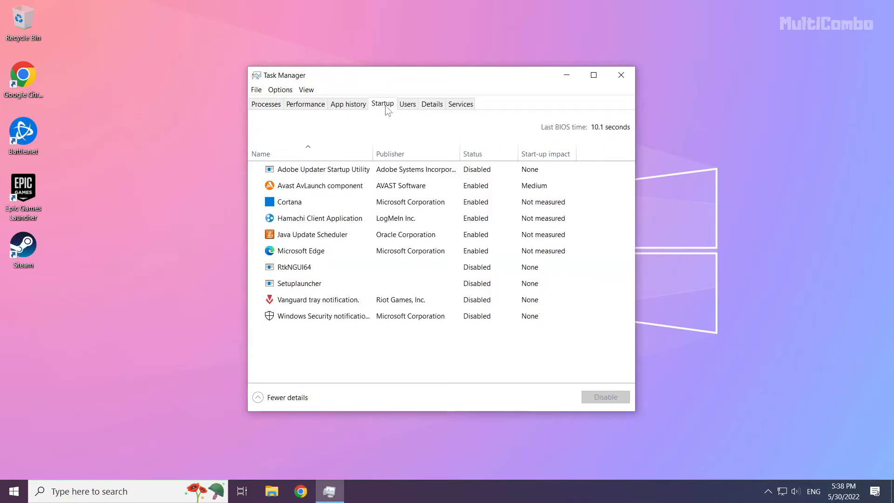
left_click(312, 235)
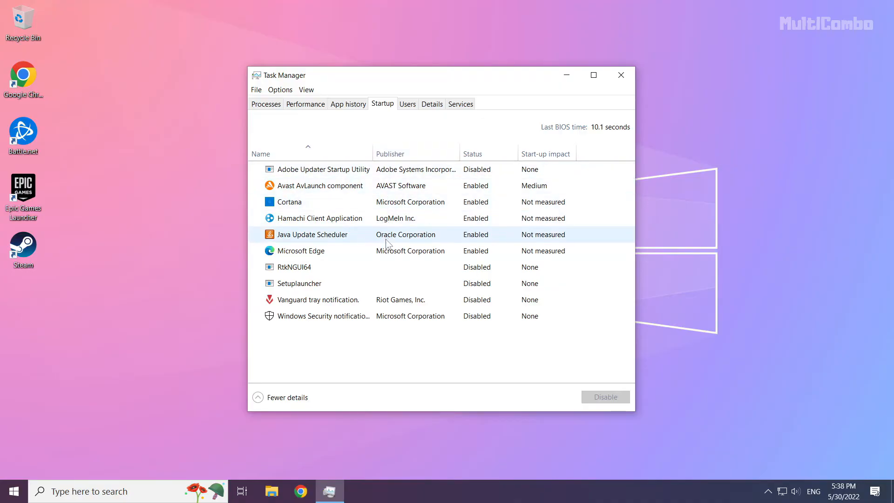
left_click(301, 250)
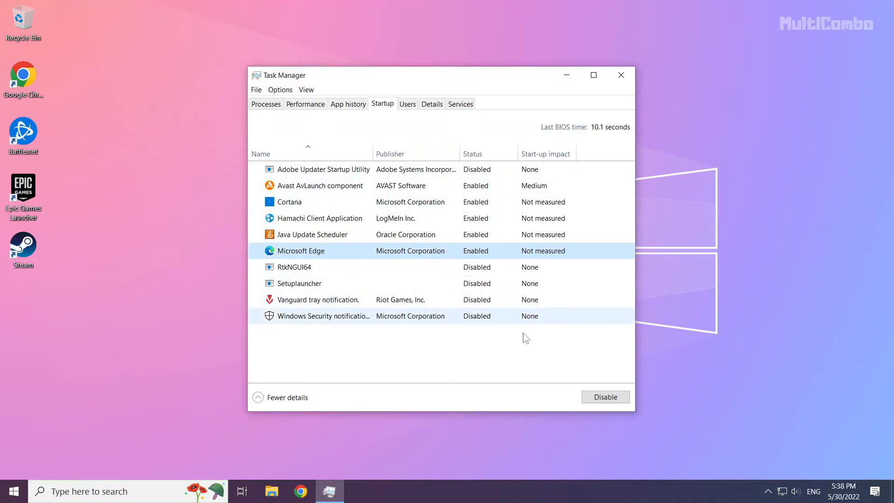
left_click(605, 397)
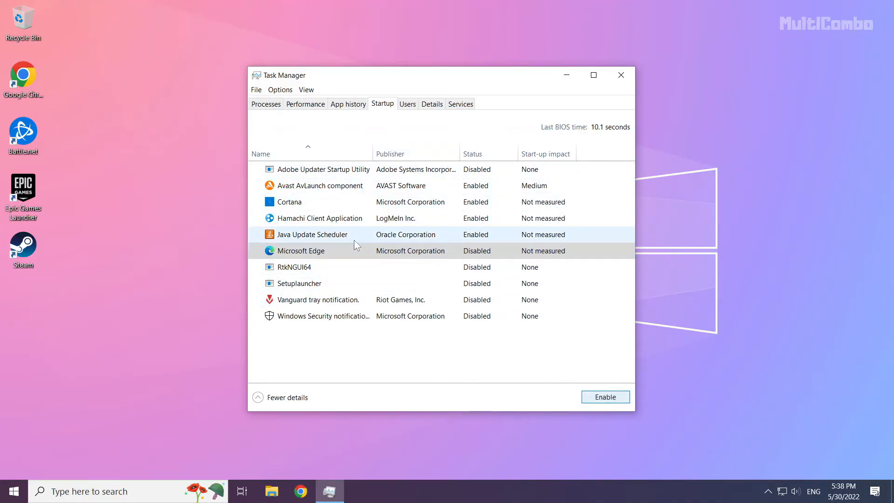
left_click(312, 235)
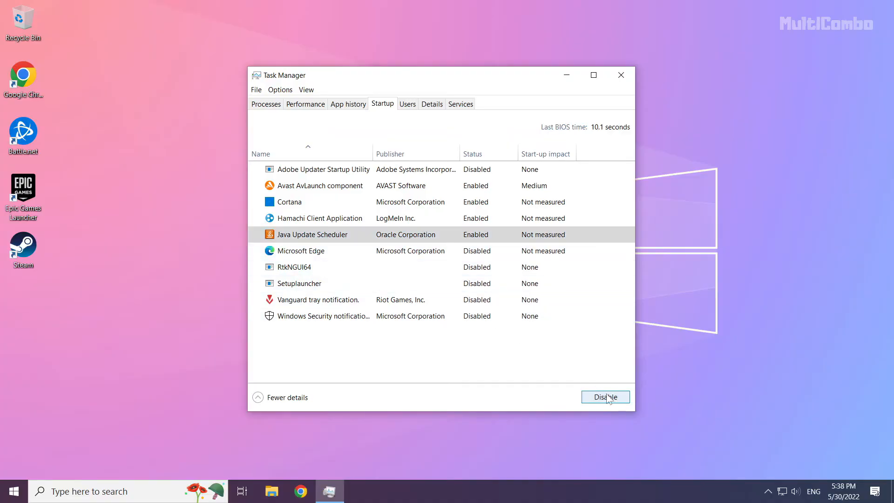
left_click(606, 396)
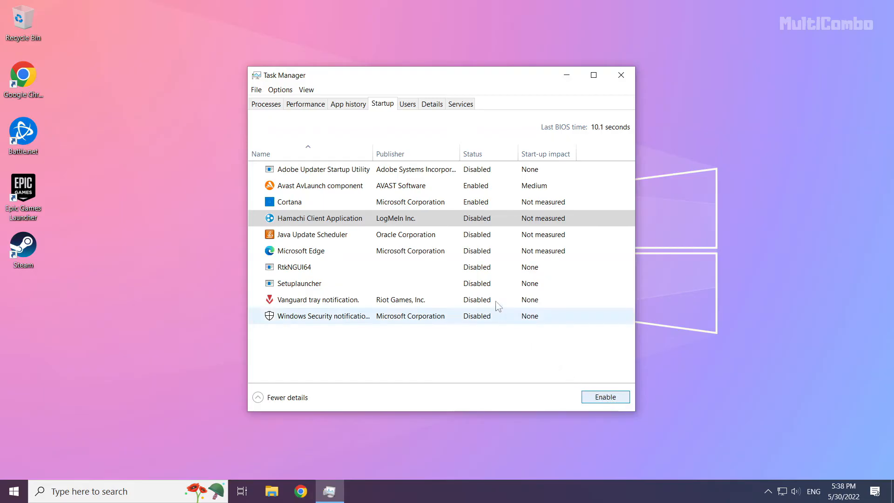
left_click(289, 201)
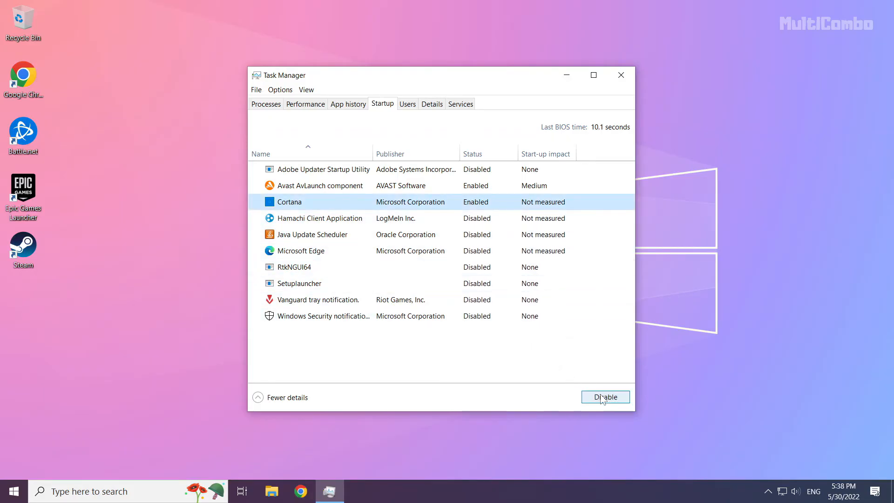
left_click(604, 397)
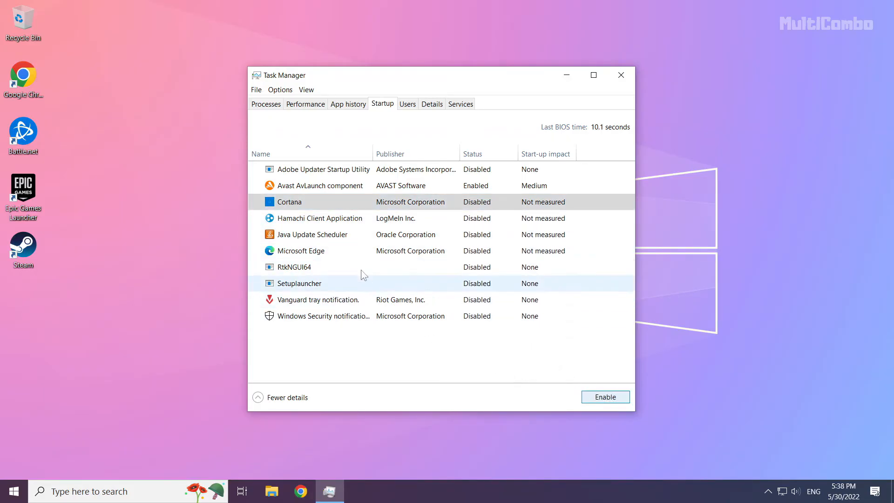
mouse_move(621, 74)
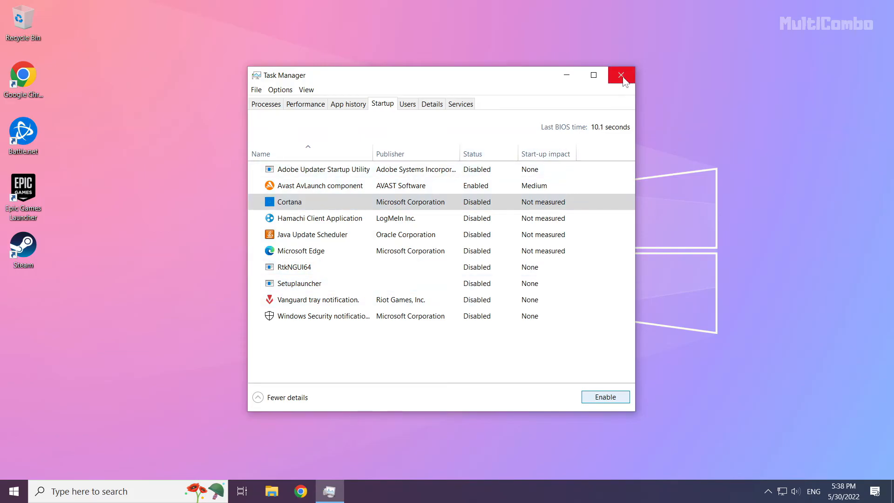
left_click(620, 75)
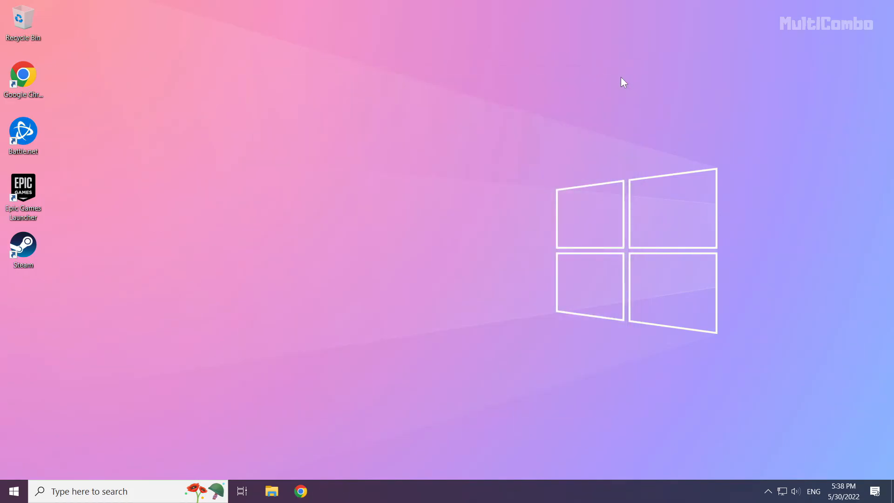
mouse_move(93, 410)
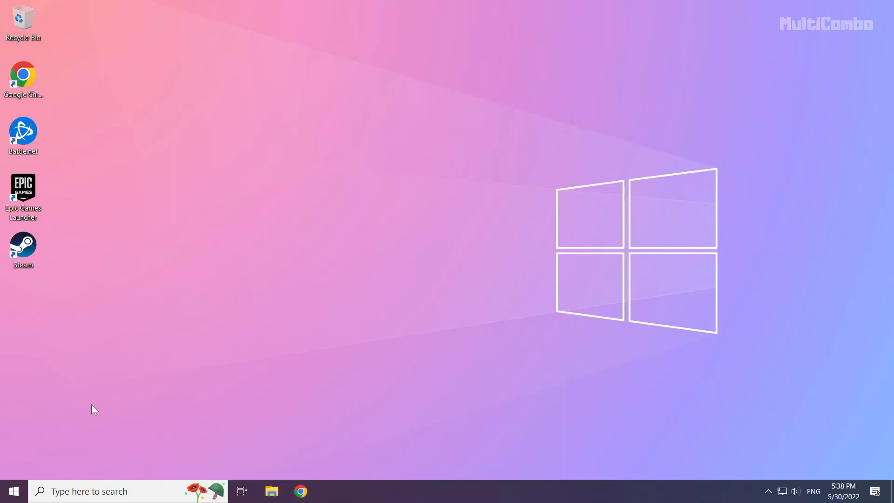
mouse_move(14, 491)
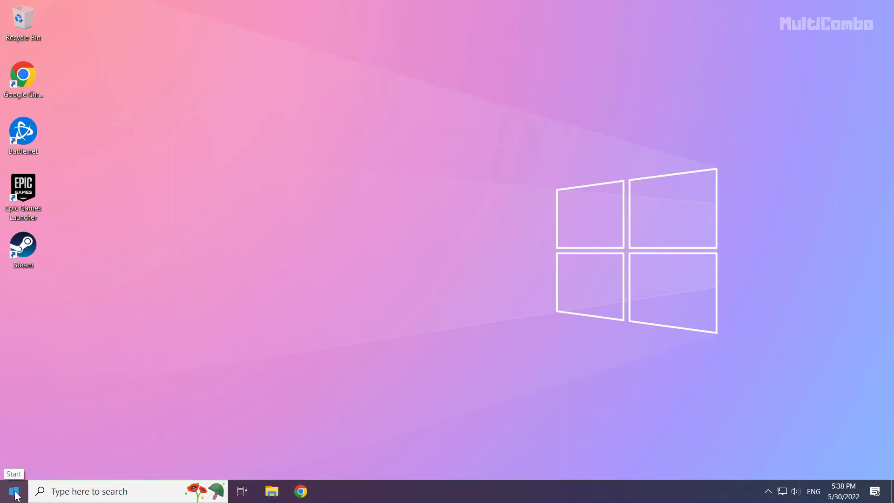
Step: Bring up the Start menu power options showing Sleep, Shut down and Restart
left_click(12, 491)
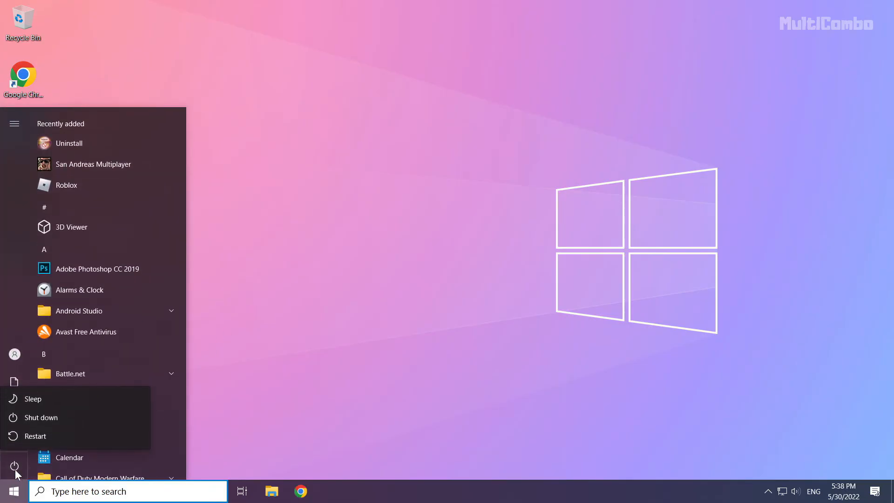